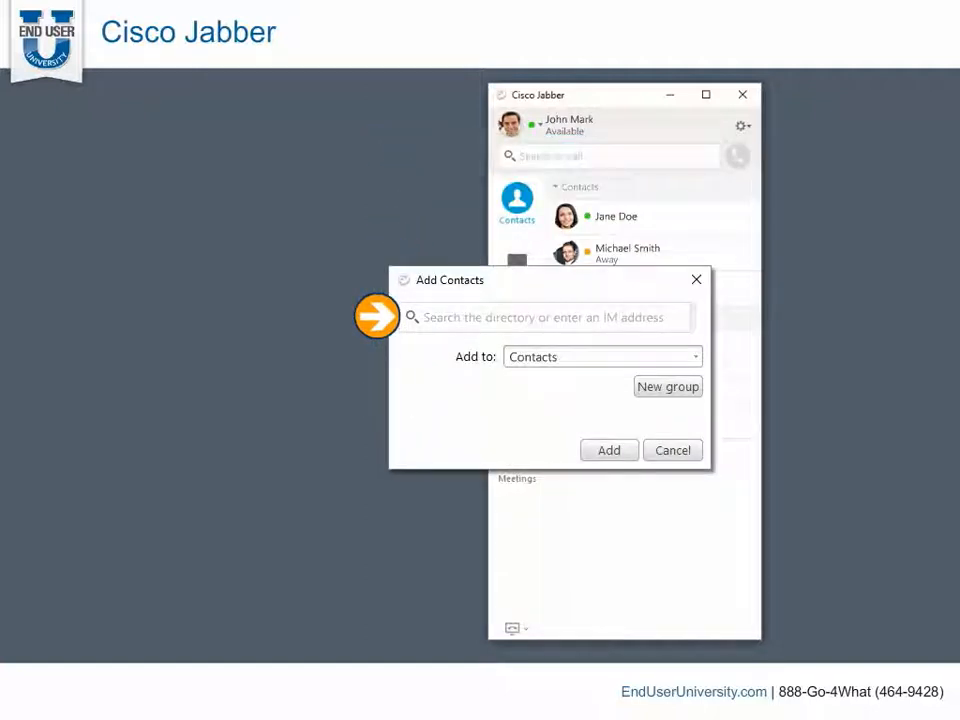
pyautogui.click(548, 317)
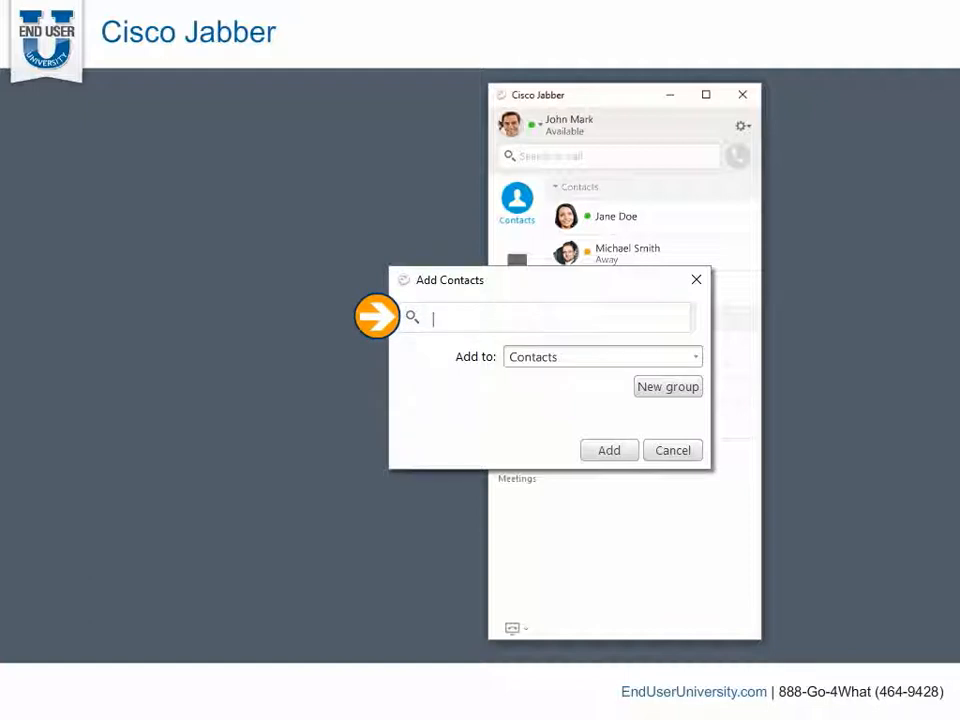
pyautogui.write('Karen Kay')
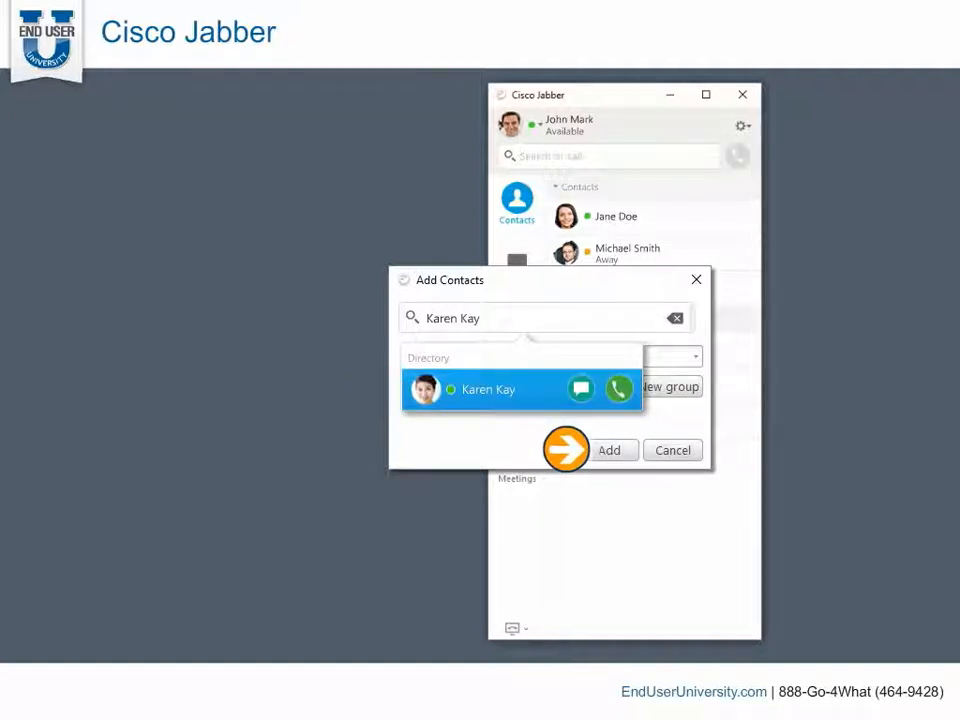
pyautogui.click(609, 450)
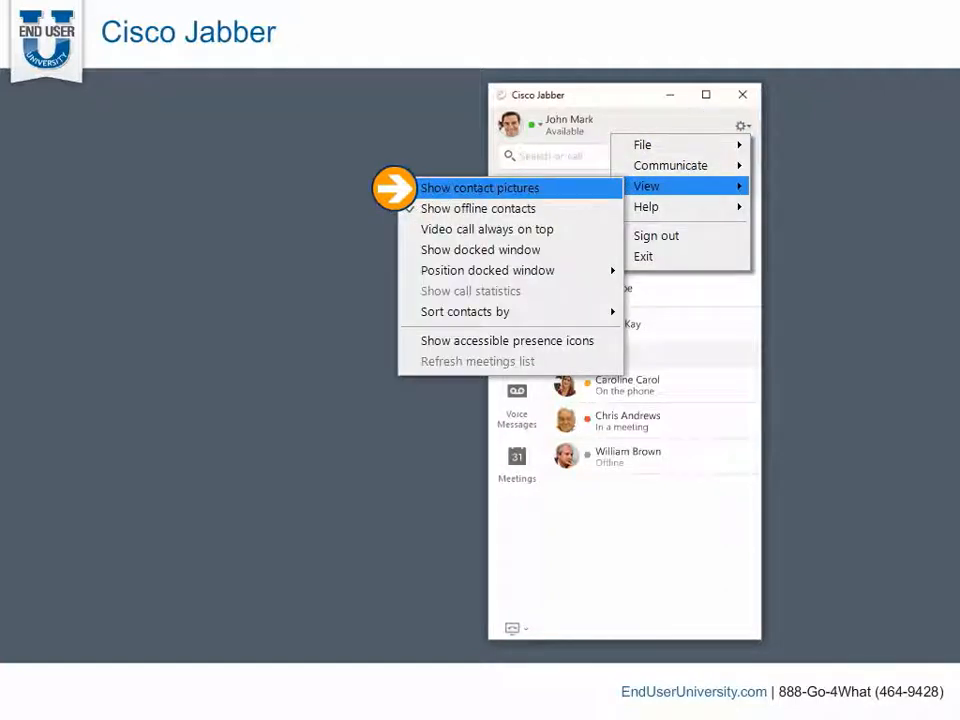
pyautogui.moveTo(478, 208)
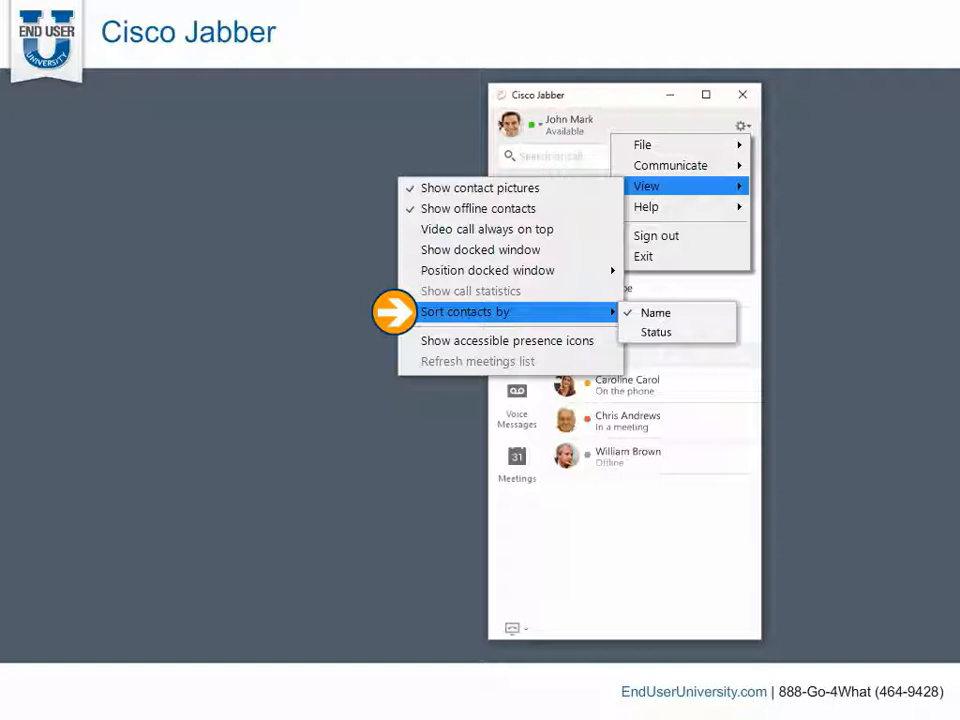
pyautogui.click(655, 312)
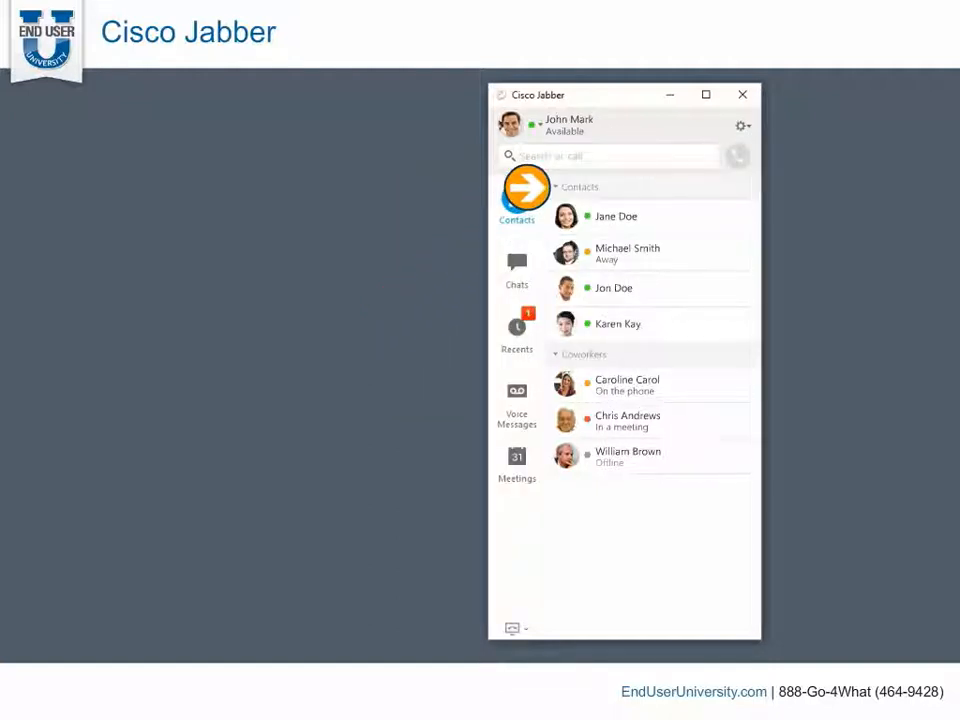
# Create a new empty contact group named 'Project Team' via the gear menu's New Group option
pyautogui.click(742, 125)
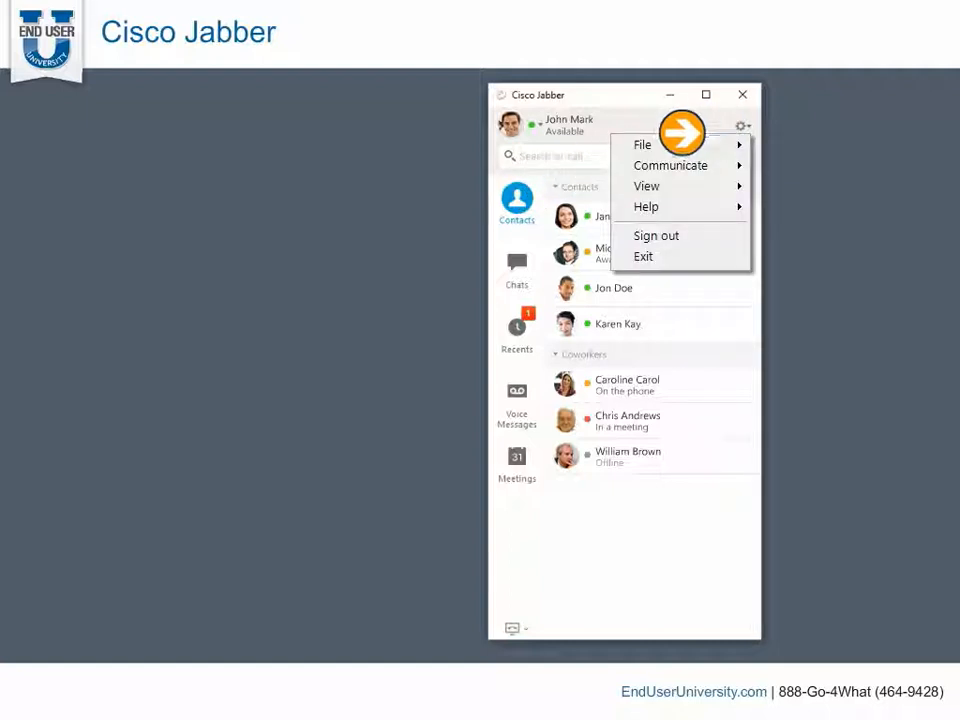
pyautogui.click(642, 144)
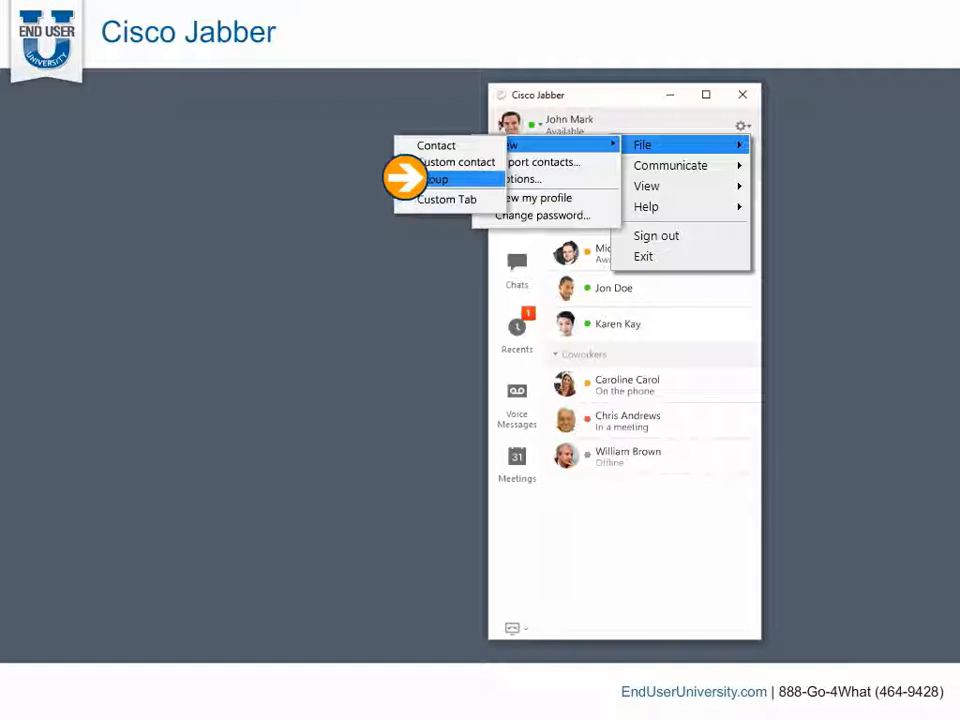
pyautogui.click(438, 179)
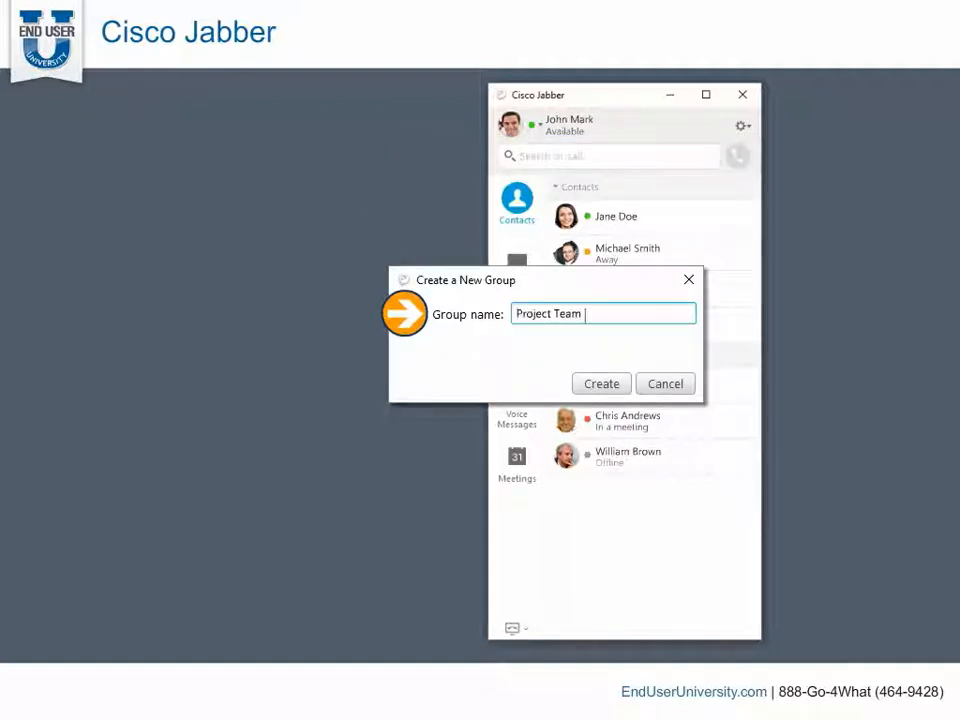
pyautogui.click(601, 383)
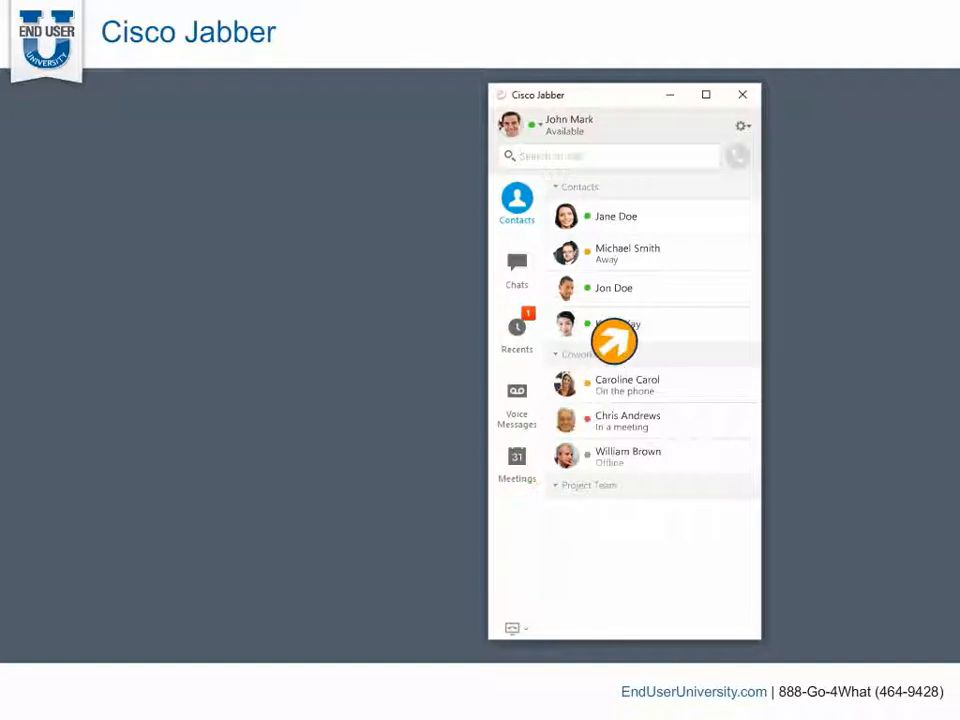
# Move Jon Doe from Contacts into Project Team, then reopen his context menu
pyautogui.rightClick(614, 288)
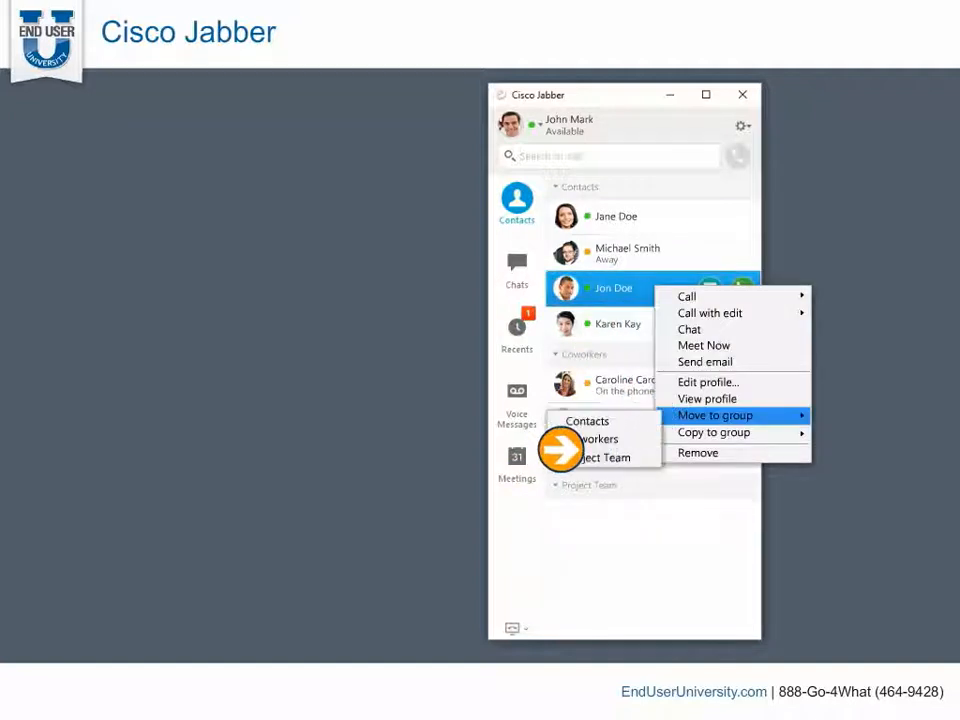
pyautogui.moveTo(604, 457)
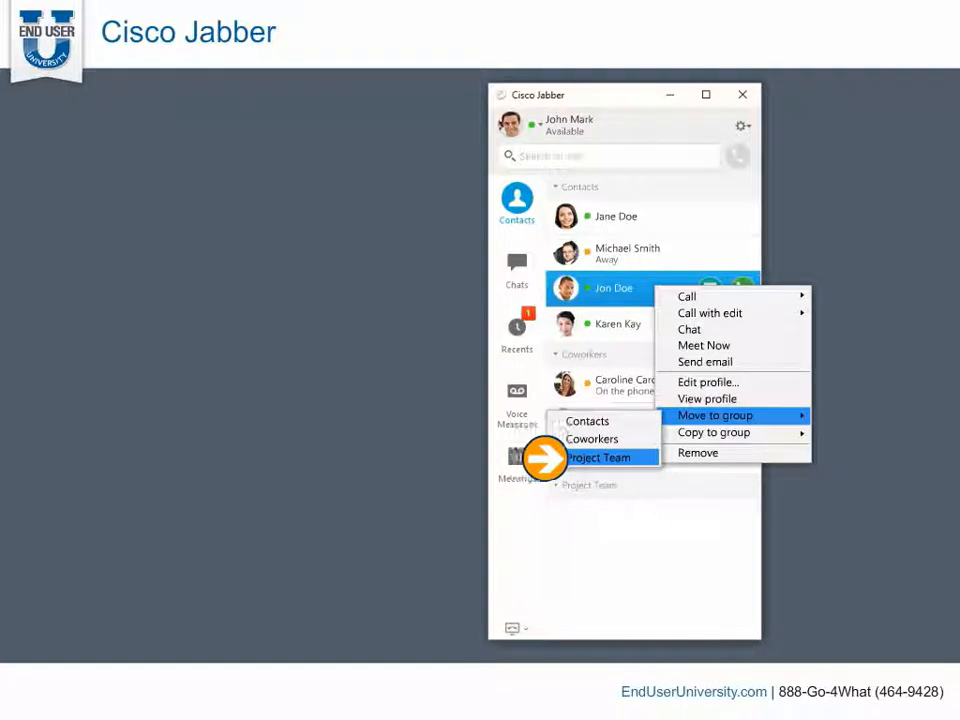
pyautogui.click(589, 458)
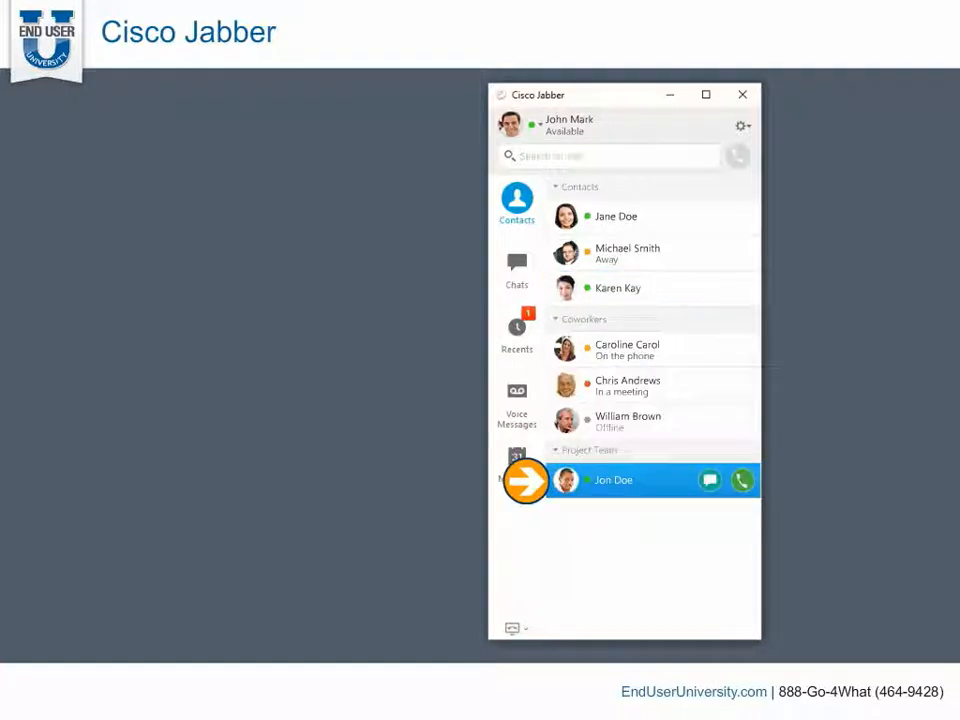
pyautogui.rightClick(612, 480)
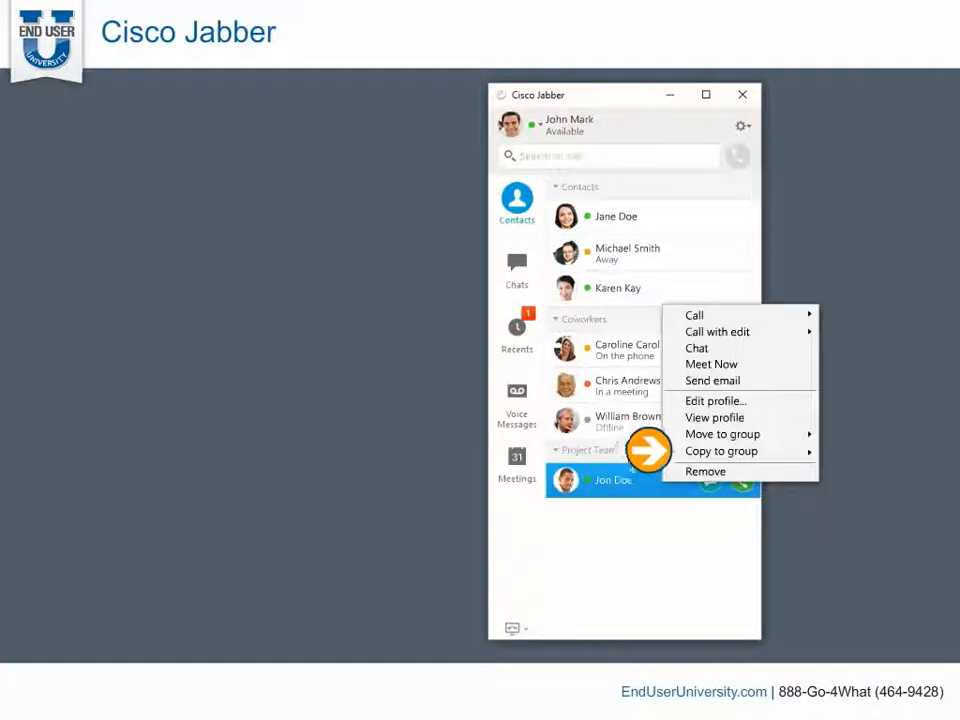
pyautogui.moveTo(715, 417)
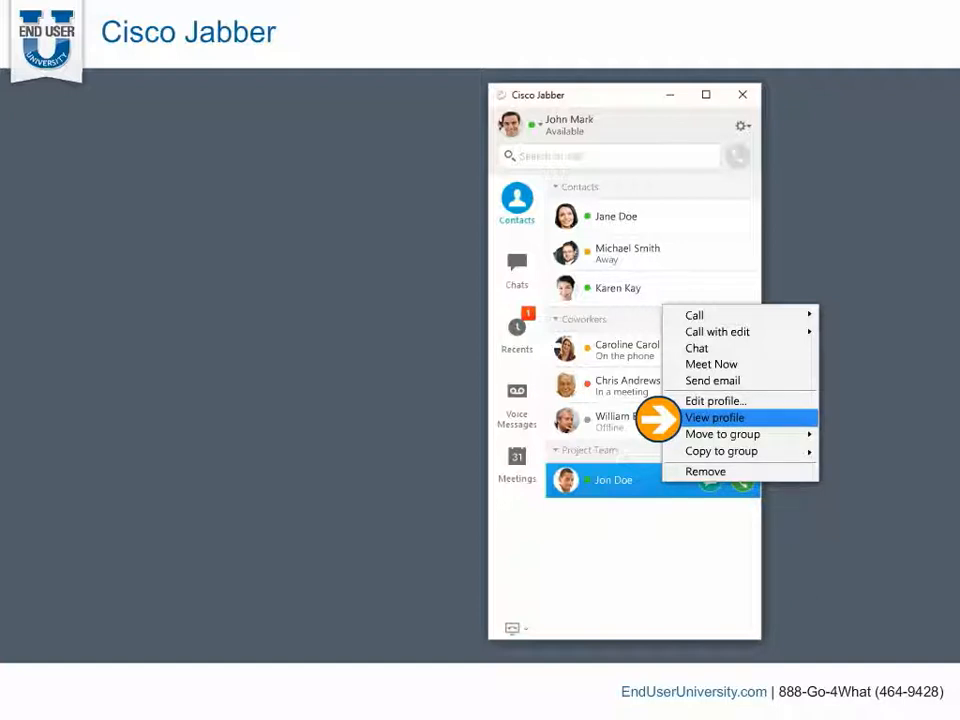